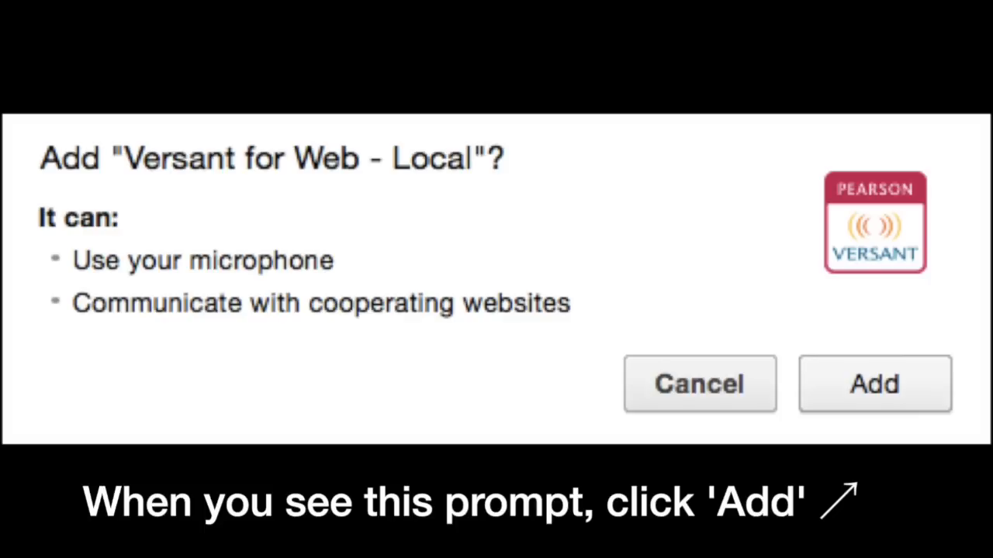
Approve adding the Versant app and open the Chrome app launcher.
left_click(875, 384)
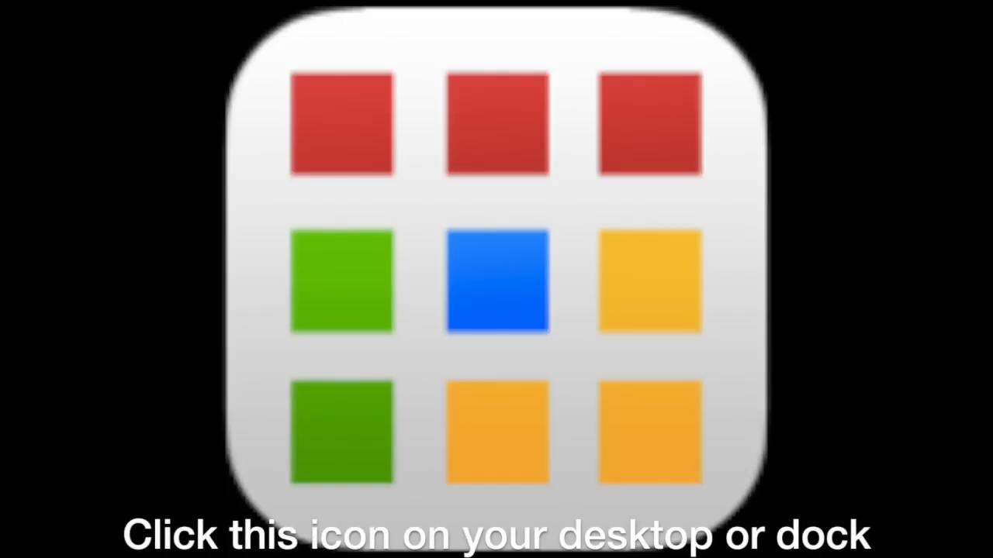
left_click(497, 279)
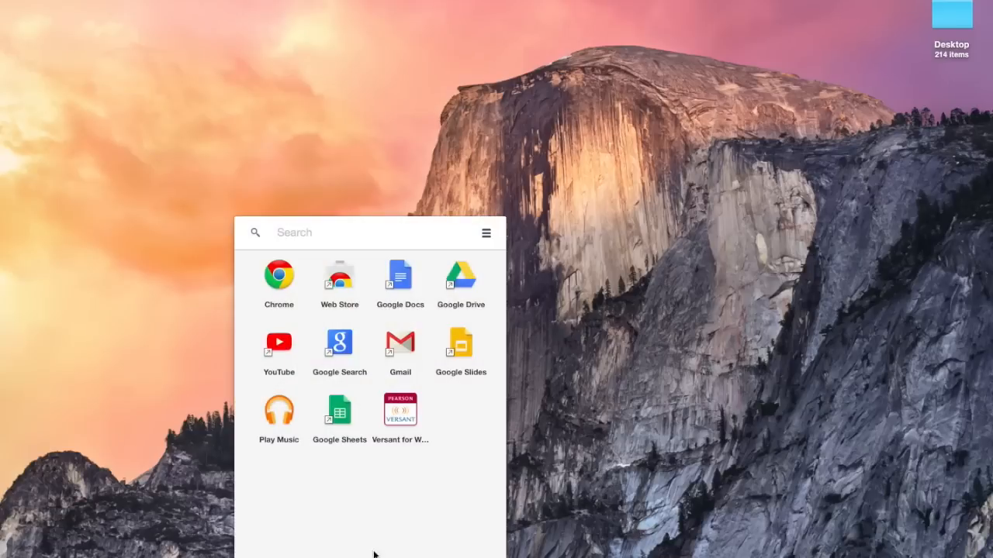
left_click(400, 409)
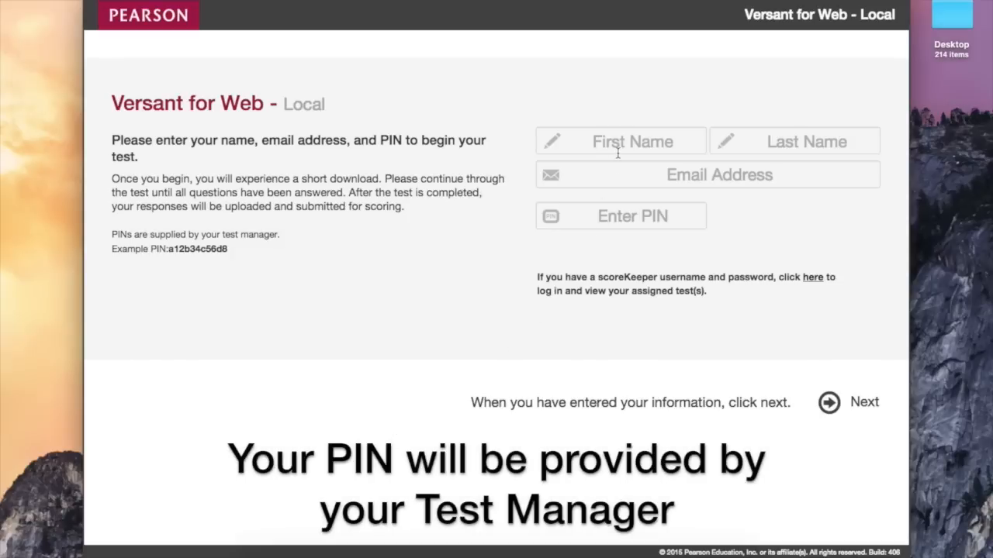
type("John")
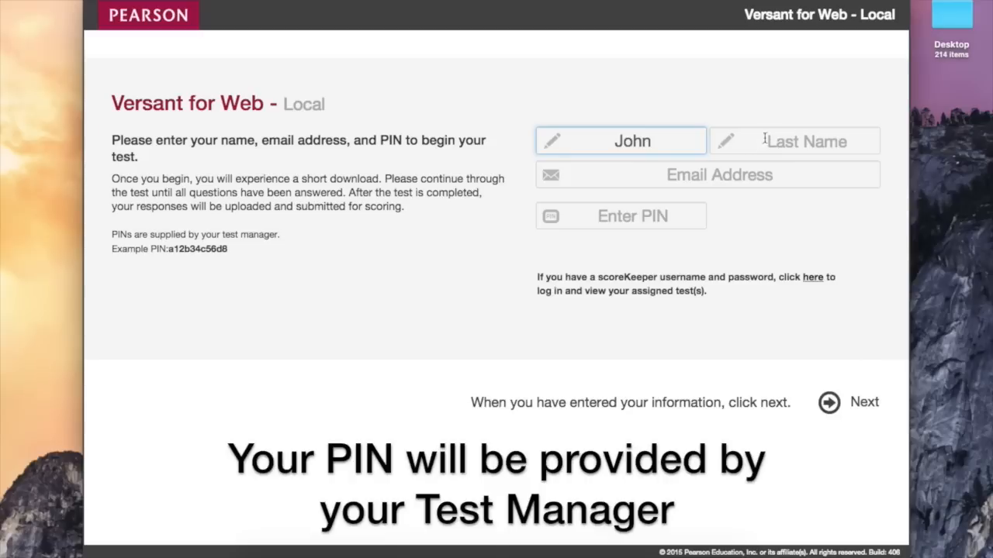
type("Smith")
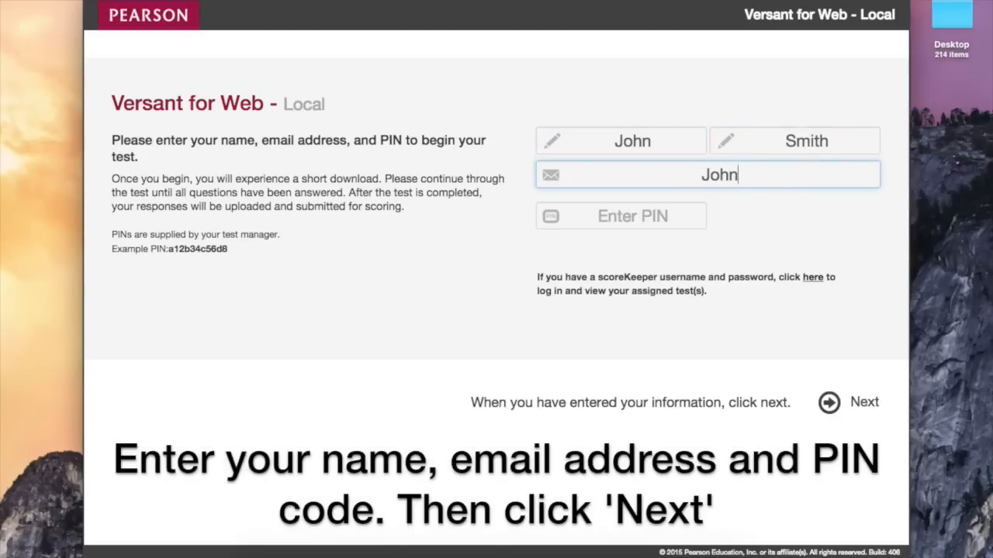
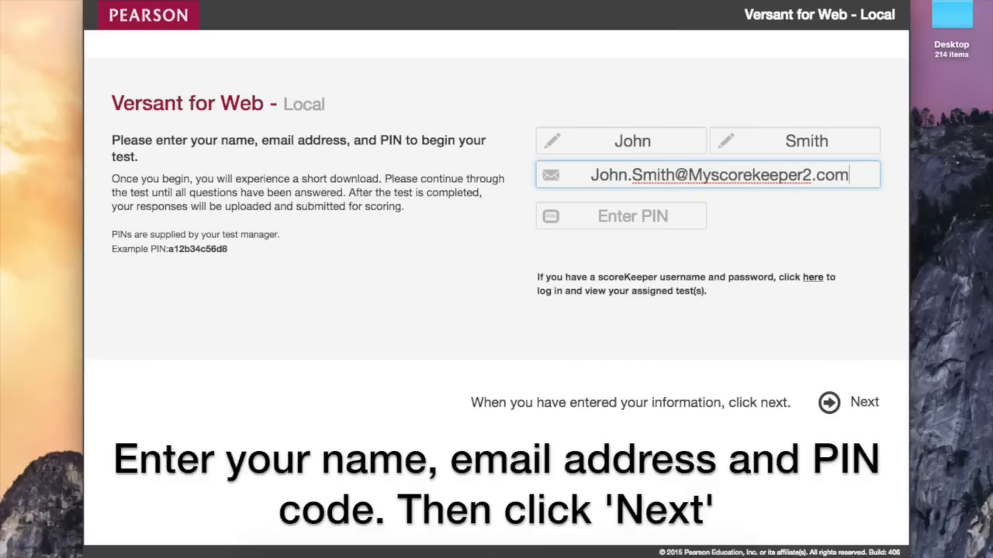
left_click(621, 215)
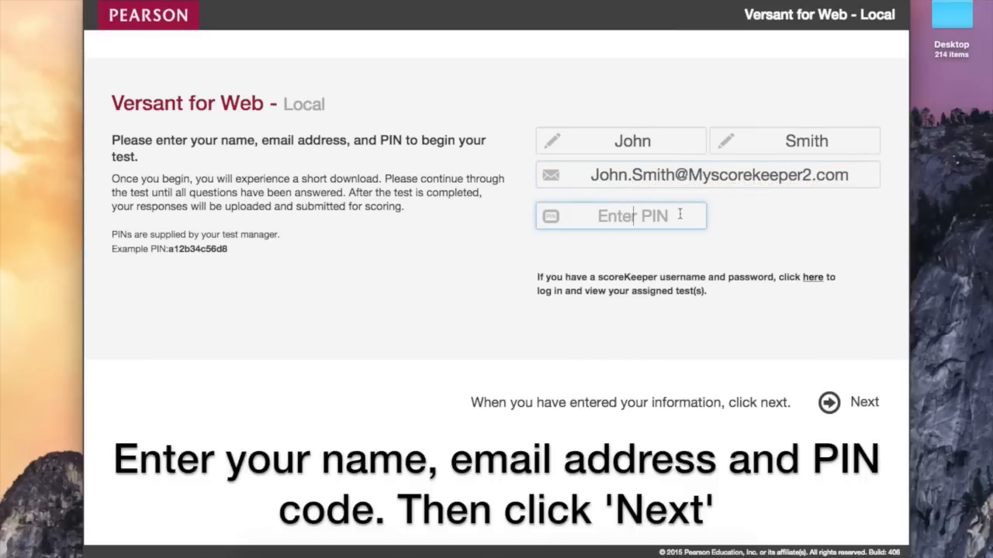
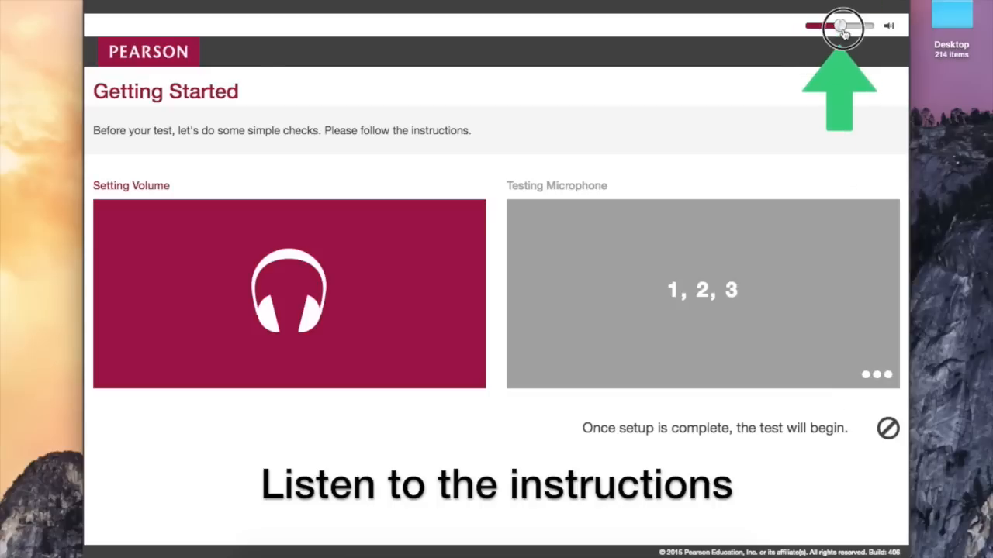
Raise the listening volume slider slightly to a comfortable level.
left_click_drag(838, 25, 850, 25)
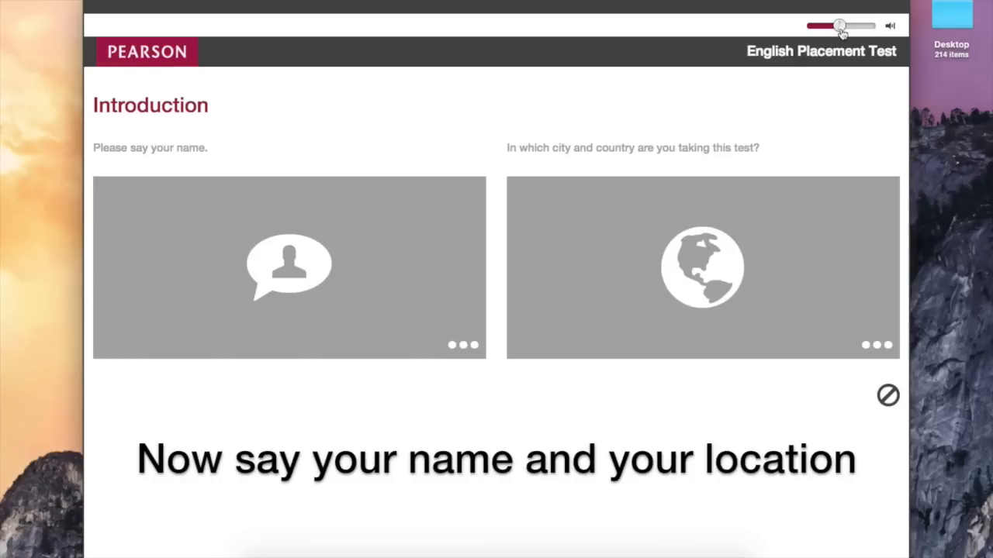
Complete the spoken name and city-and-country Introduction responses.
left_click(289, 268)
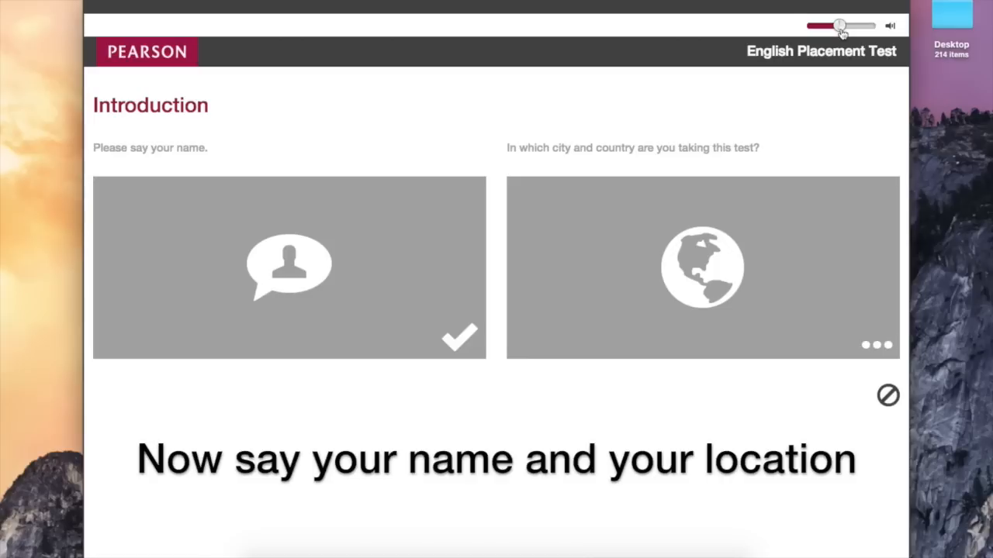
left_click(702, 267)
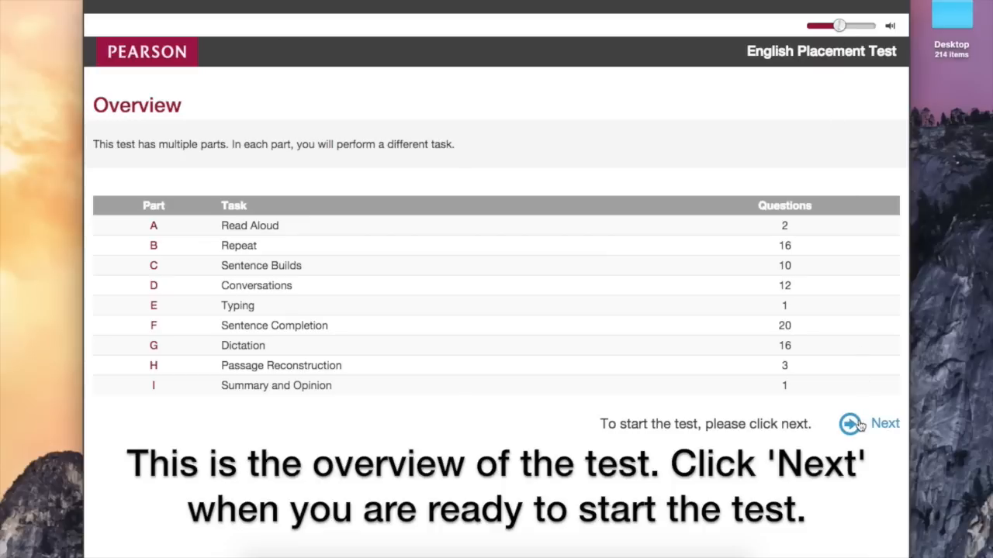
Start the test, pass through Read Aloud and Repeat, and reach Sentence Builds.
left_click(851, 424)
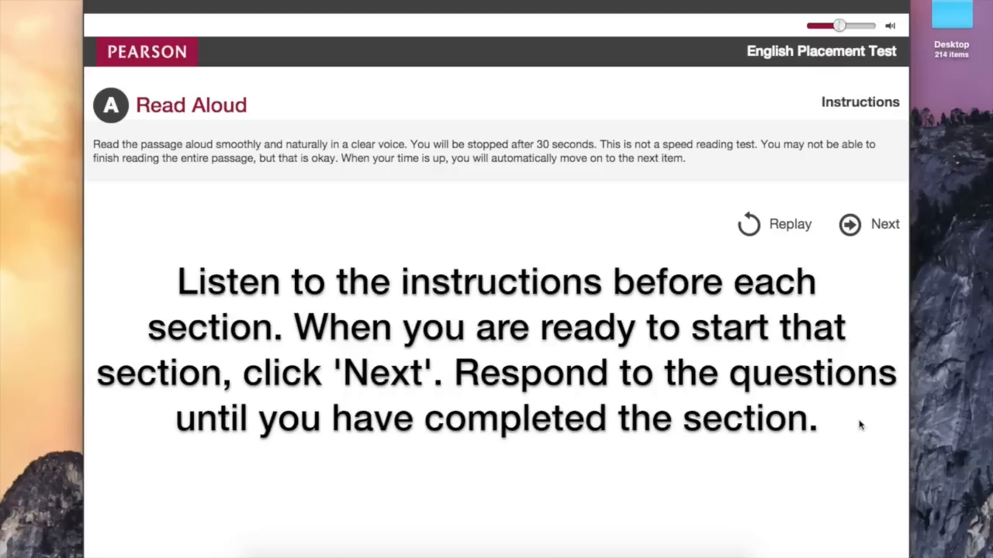
left_click(869, 225)
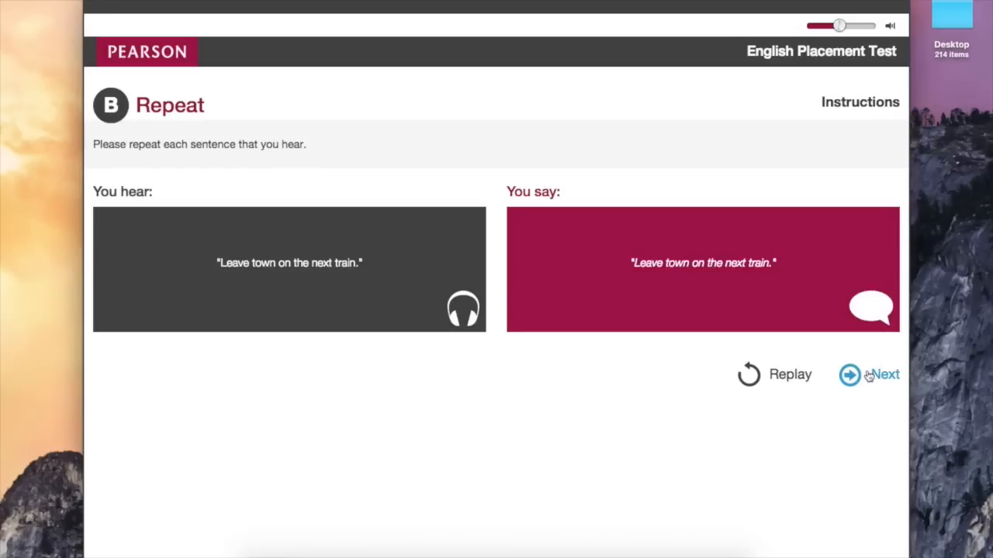
left_click(848, 374)
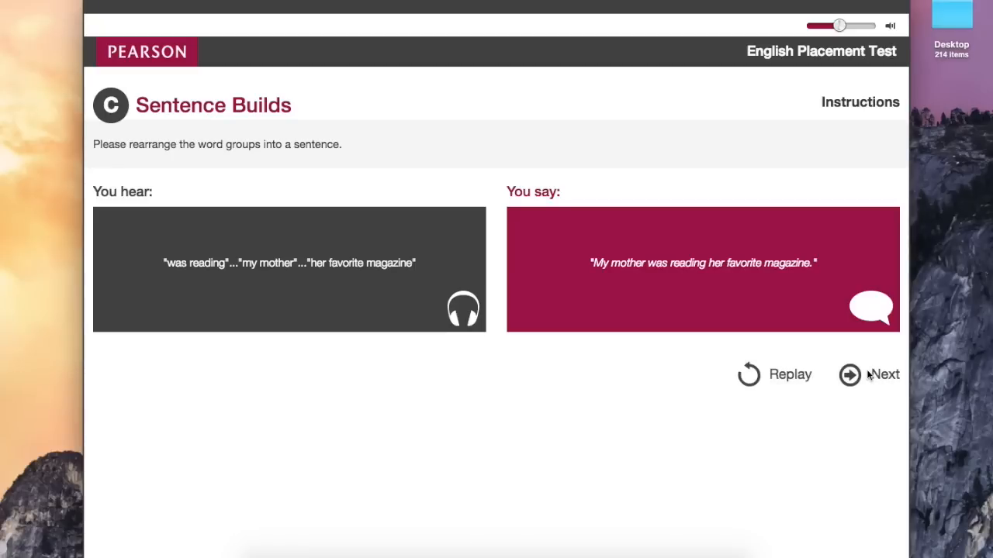
mouse_move(843, 412)
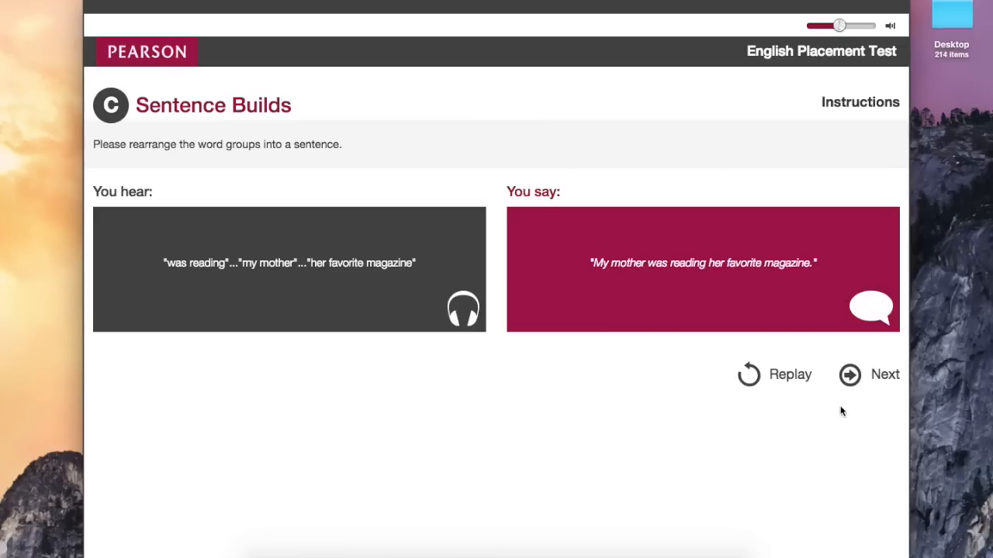
mouse_move(876, 349)
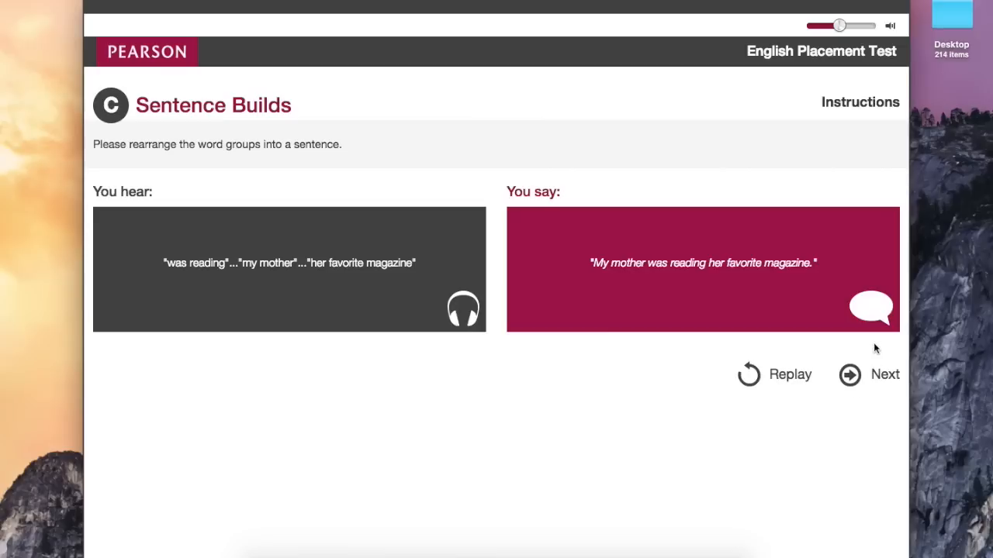
Advance from the Sentence Builds example to Part D Conversations.
left_click(849, 375)
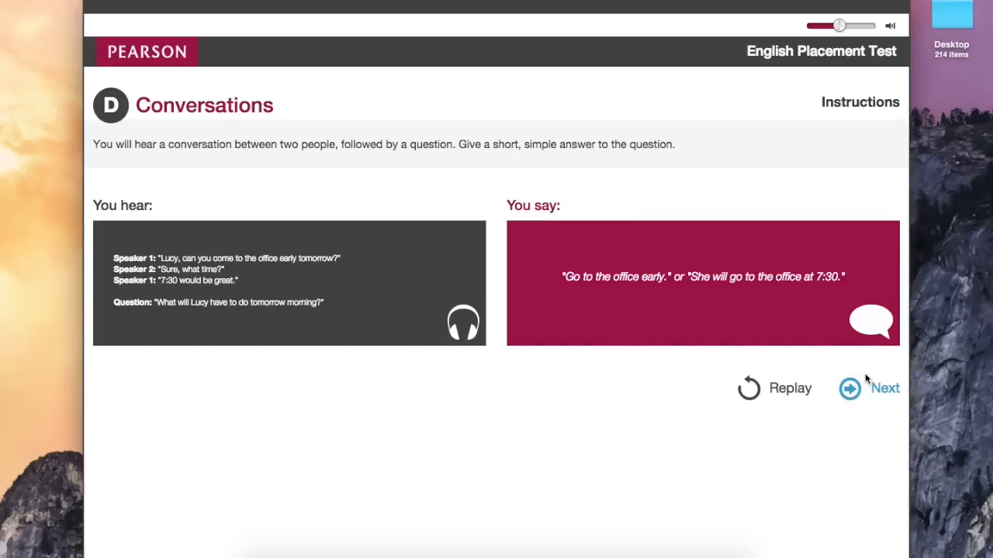
mouse_move(820, 463)
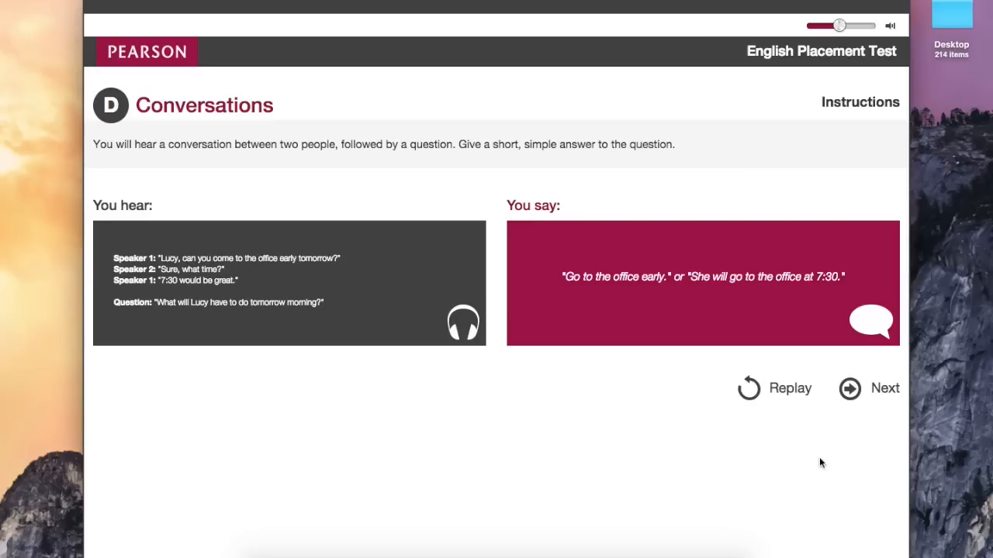
Advance from the Conversations example to Part E Typing.
left_click(848, 388)
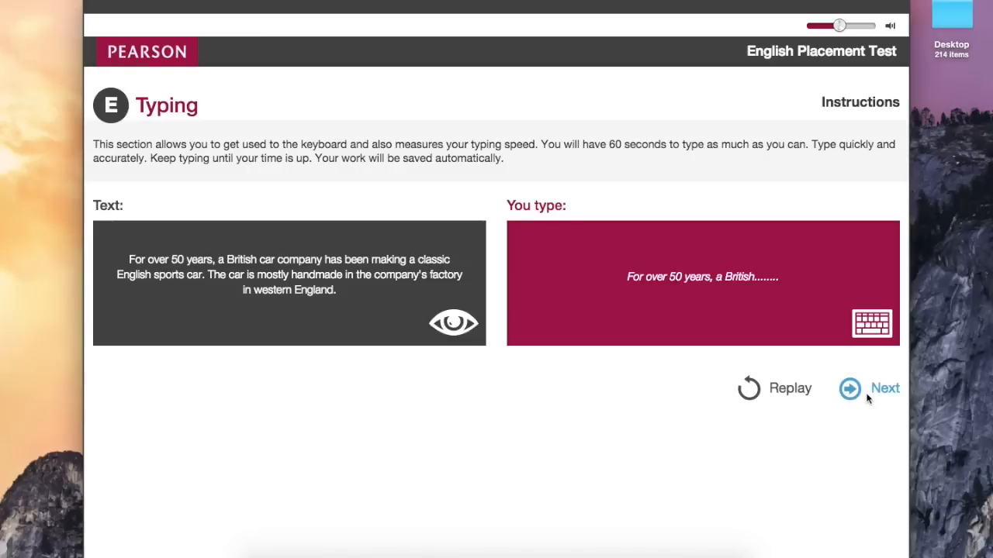
mouse_move(885, 400)
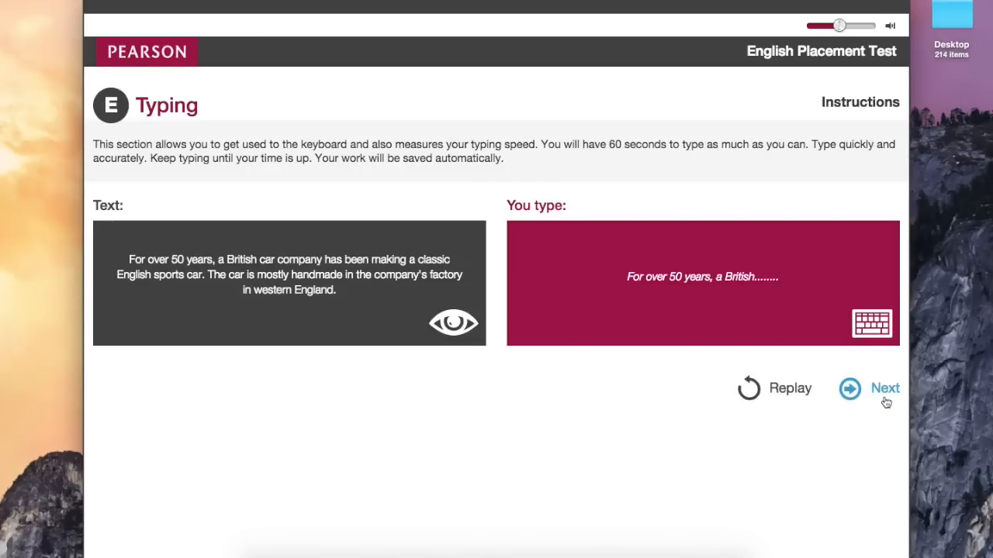
mouse_move(869, 438)
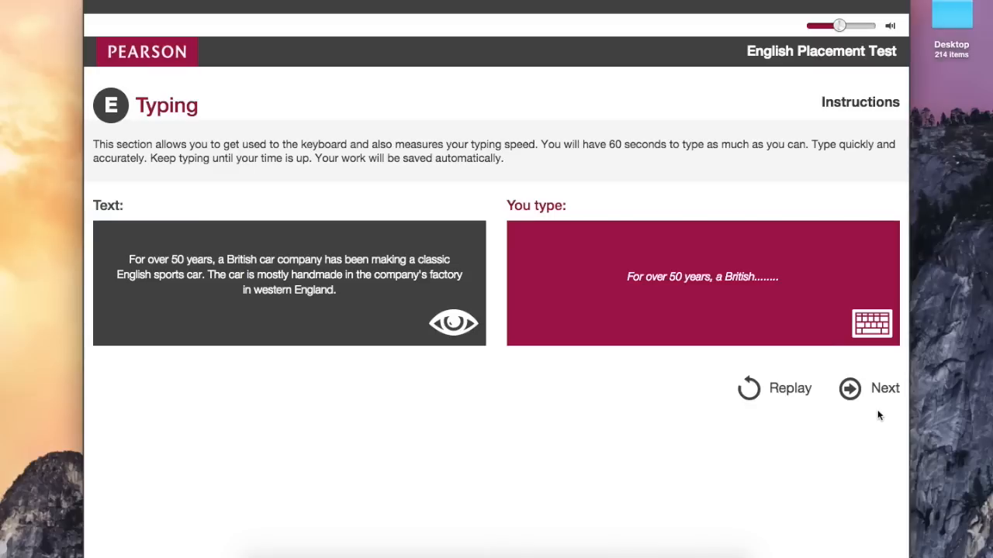
Advance from the Typing example to Part F Sentence Completion.
left_click(884, 388)
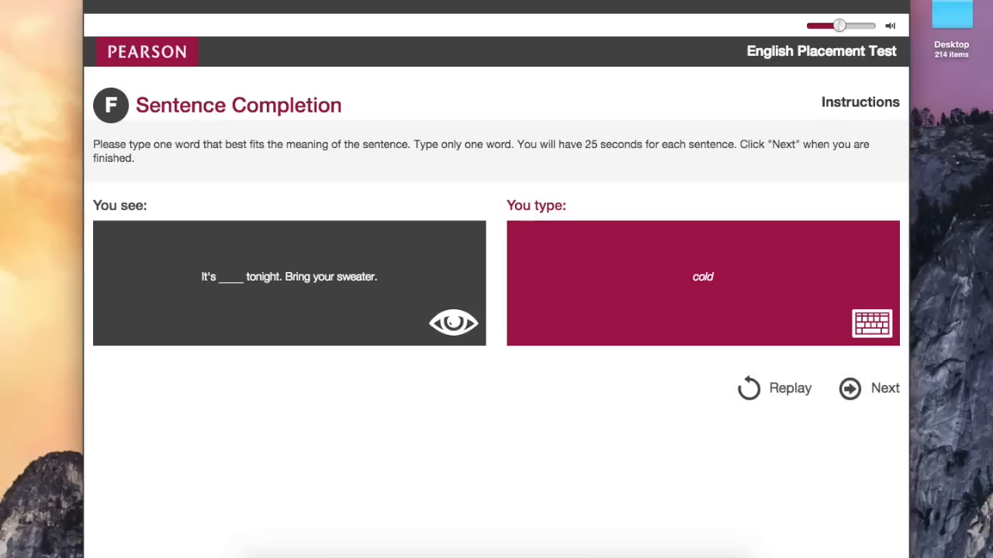
mouse_move(683, 263)
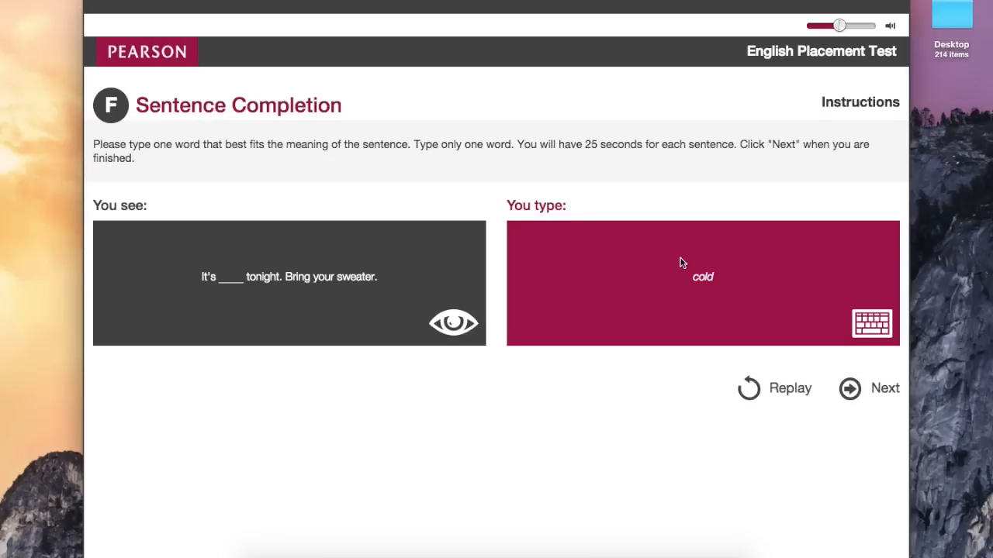
mouse_move(636, 412)
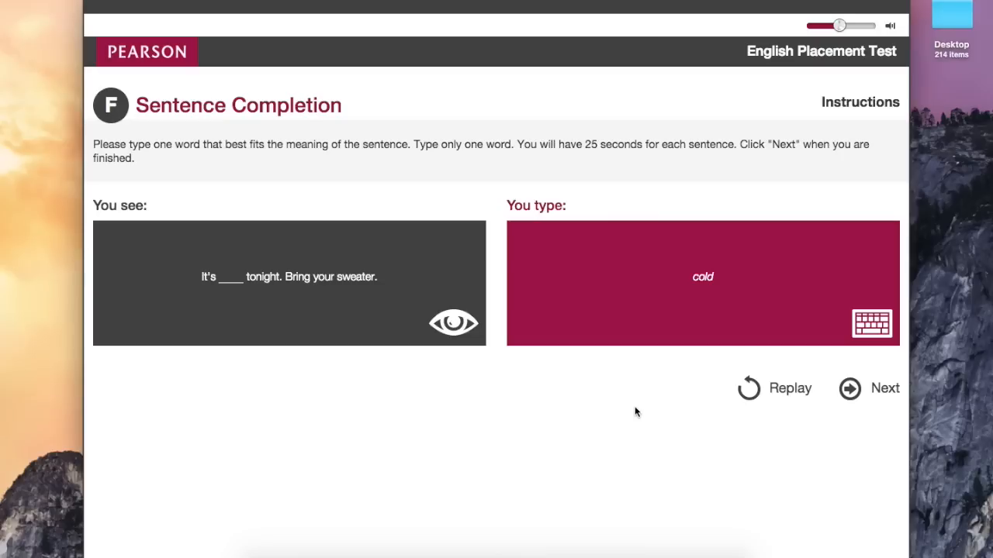
Advance from the Sentence Completion example to Part G Dictation.
left_click(884, 387)
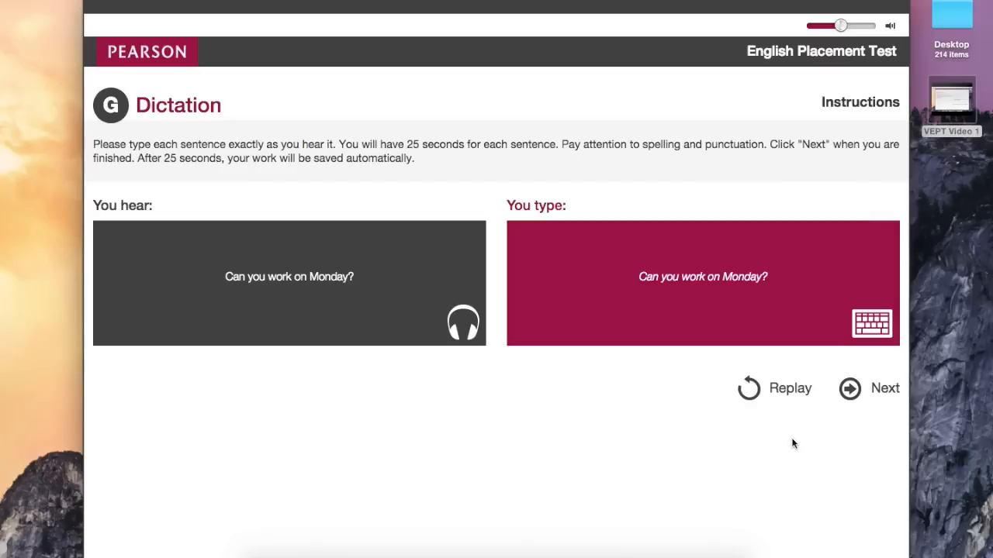
Advance from the Dictation example to Part H Passage Reconstruction.
left_click(884, 387)
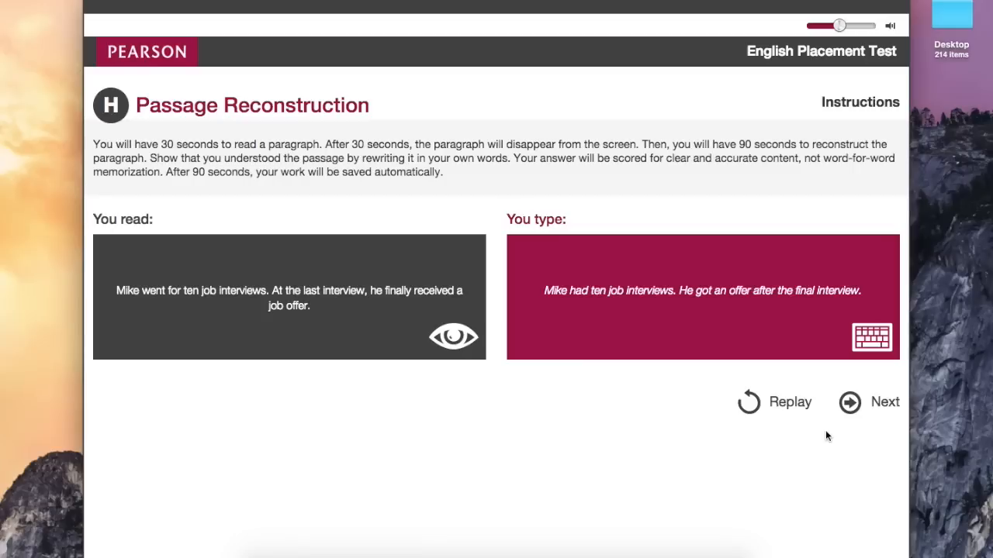
Leave the Passage Reconstruction example and open the Part I Summary And Opinion instructions.
left_click(848, 402)
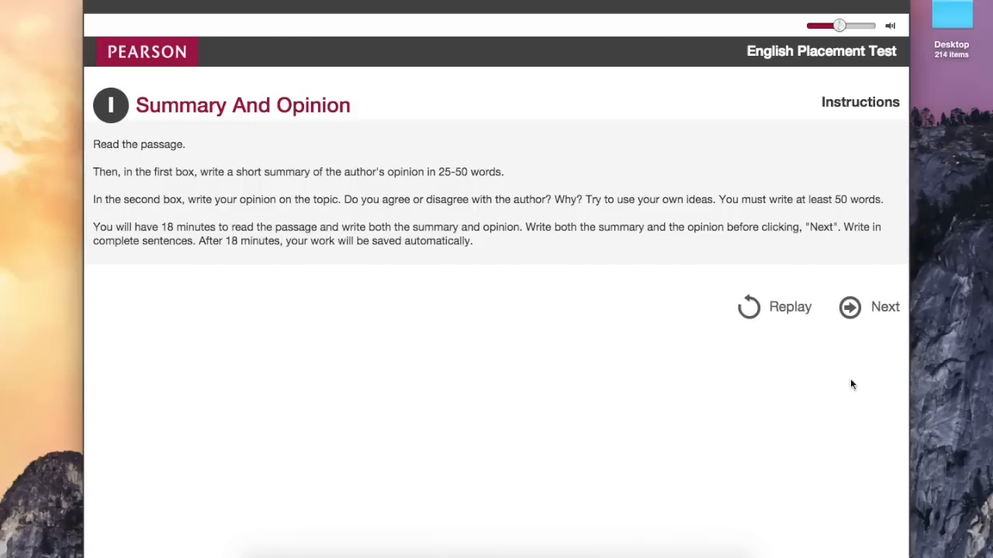
mouse_move(800, 488)
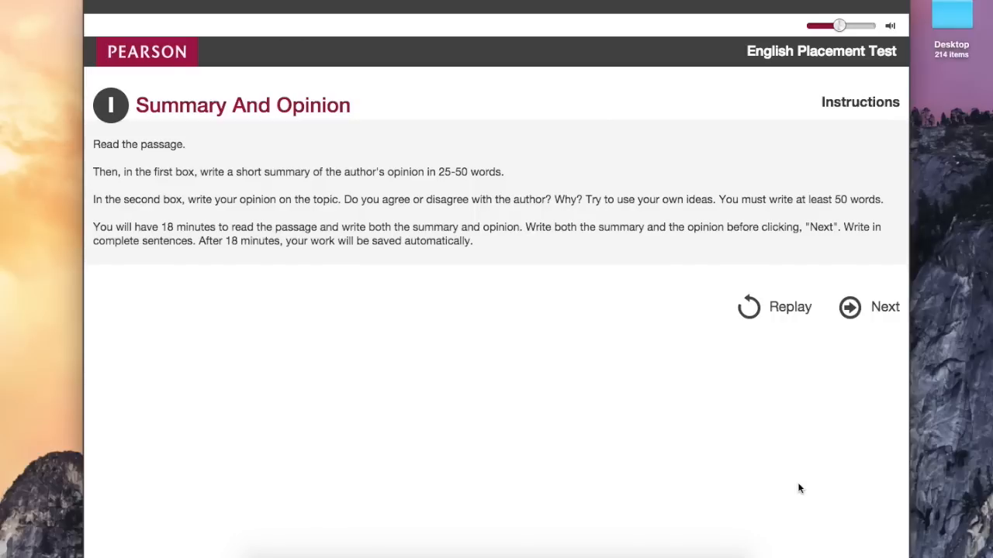
mouse_move(807, 438)
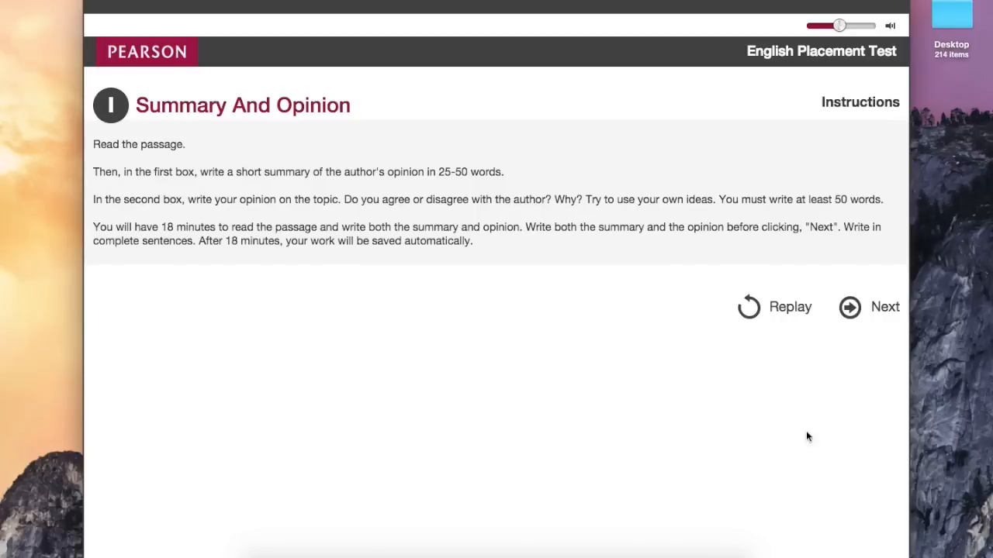
End the test from Summary And Opinion, reaching the Uploading Responses screen.
left_click(868, 307)
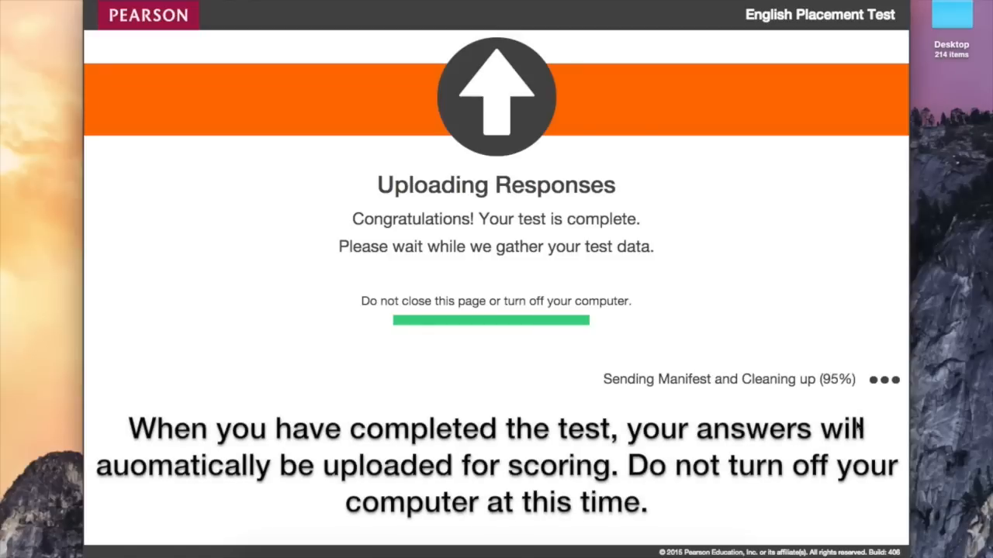